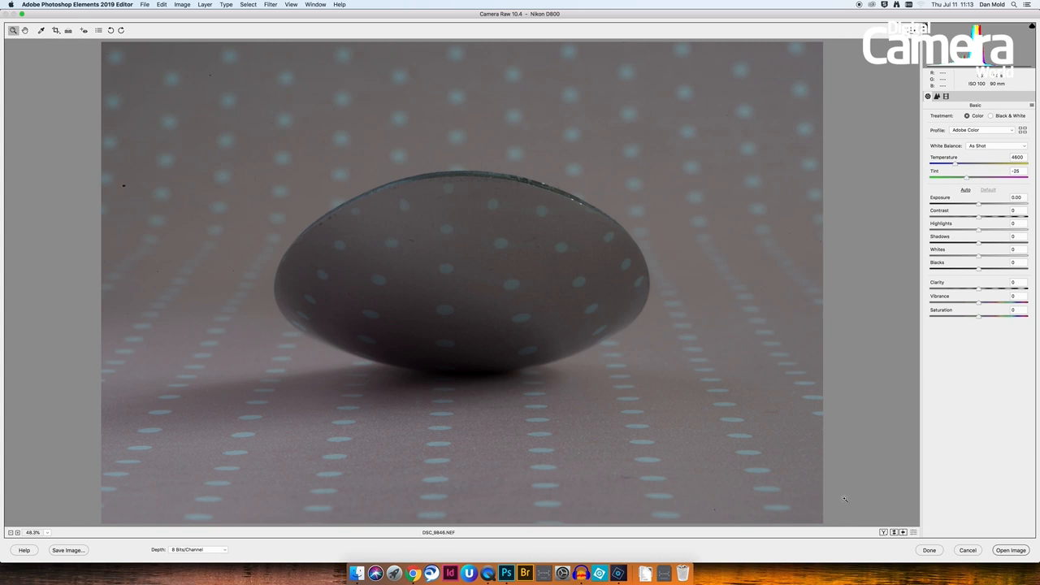
mouse_move(953, 377)
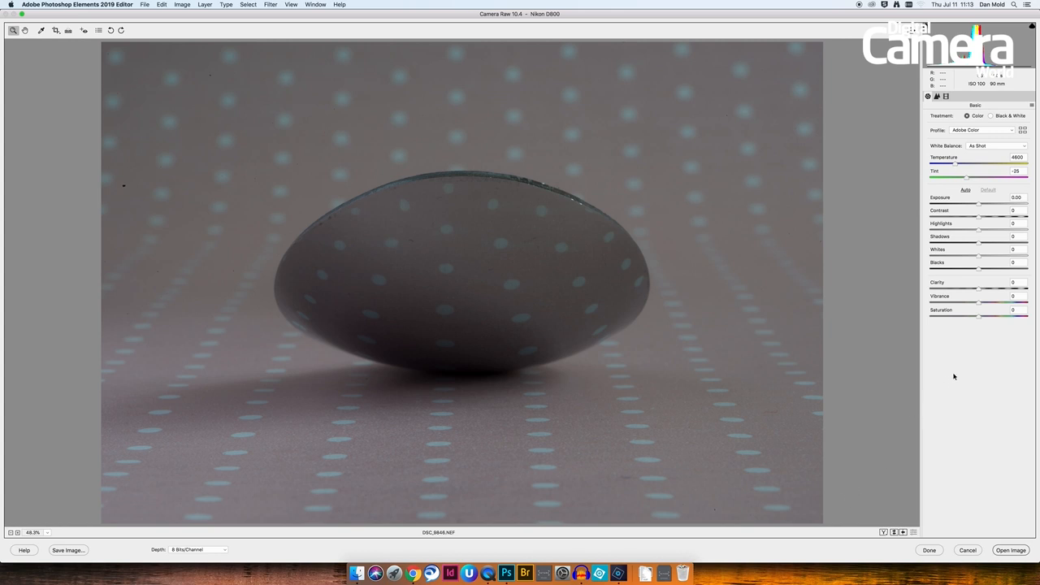
mouse_move(980, 318)
text(-100)
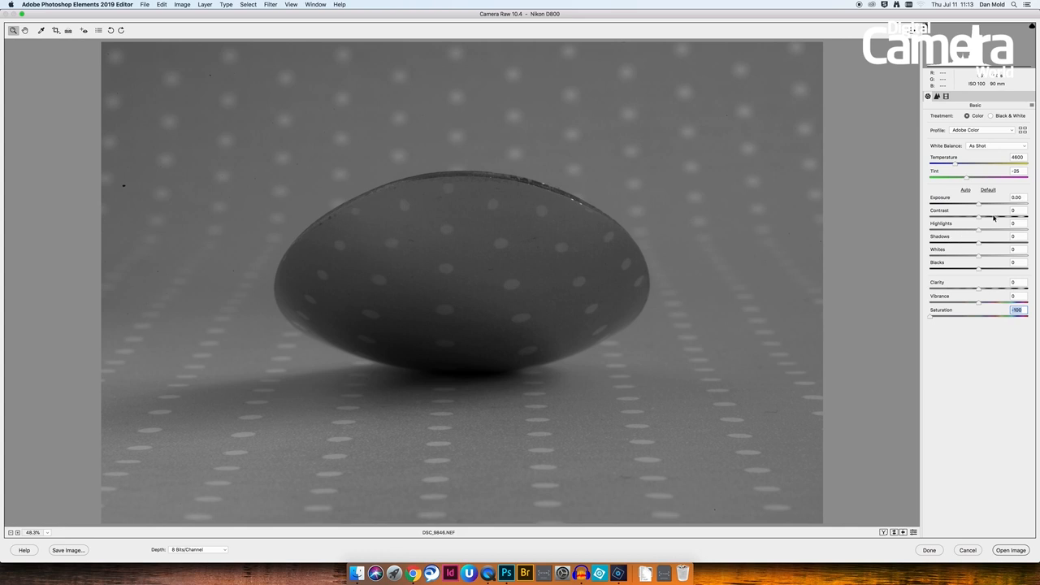
Raise Contrast and Clarity and nudge Exposure up for a crisper, brighter monochrome look.
drag(978, 218, 999, 217)
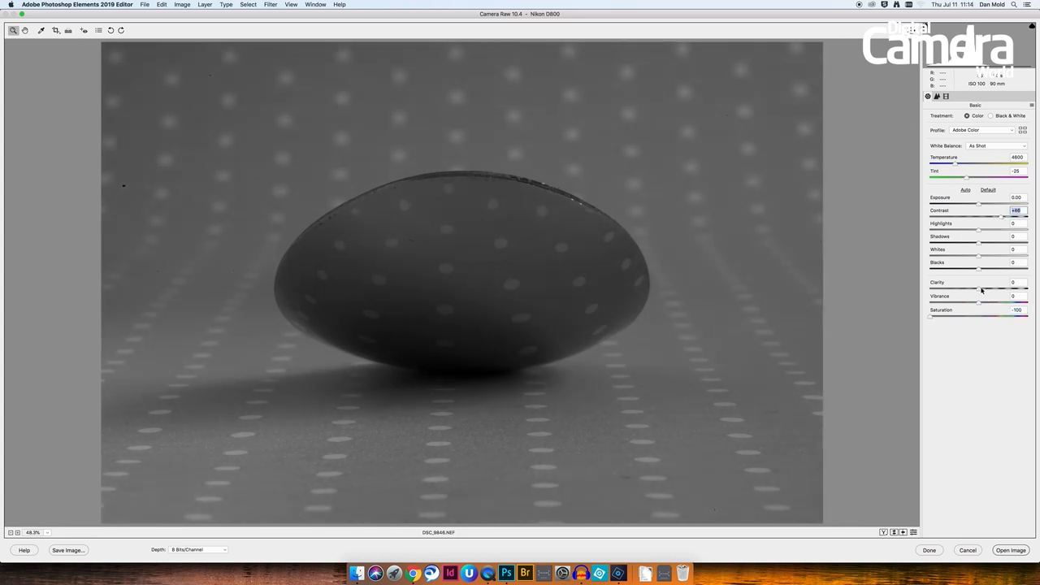
drag(980, 287, 1022, 287)
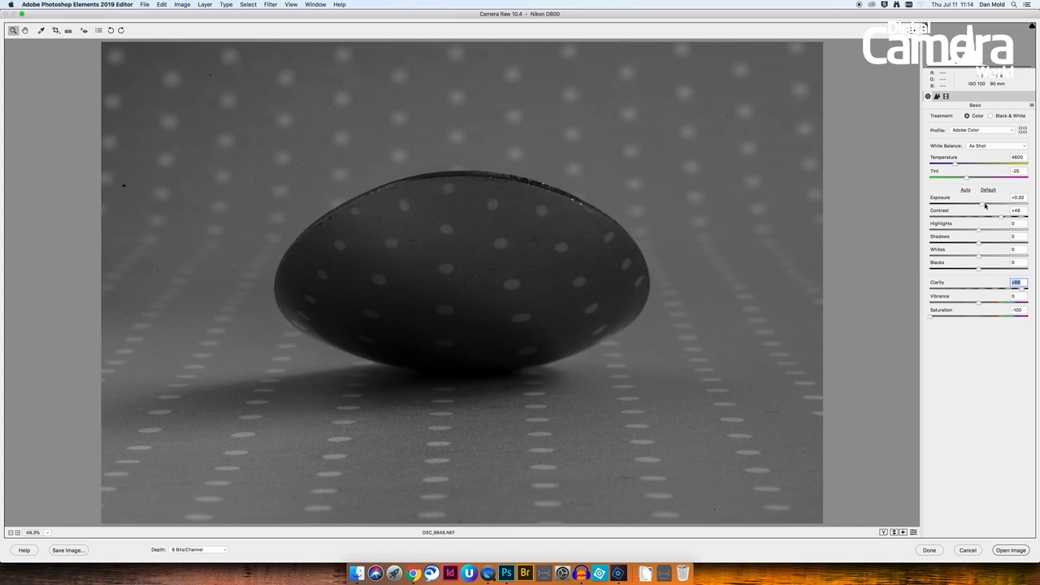
drag(984, 202, 991, 202)
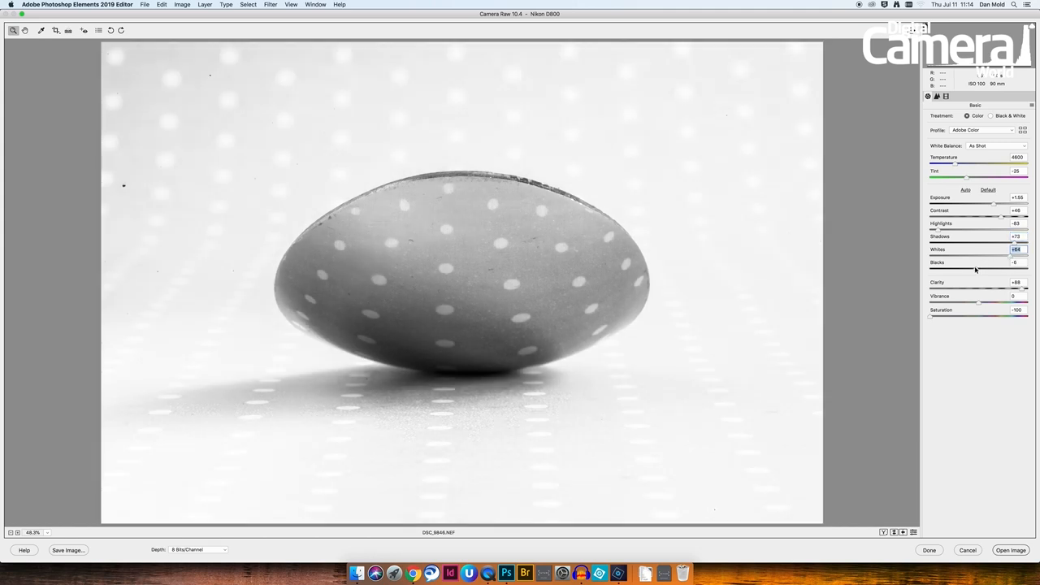
Fine-tune the Basic tonal sliders so the backdrop goes near-white, then bring the image into the editor.
click(965, 190)
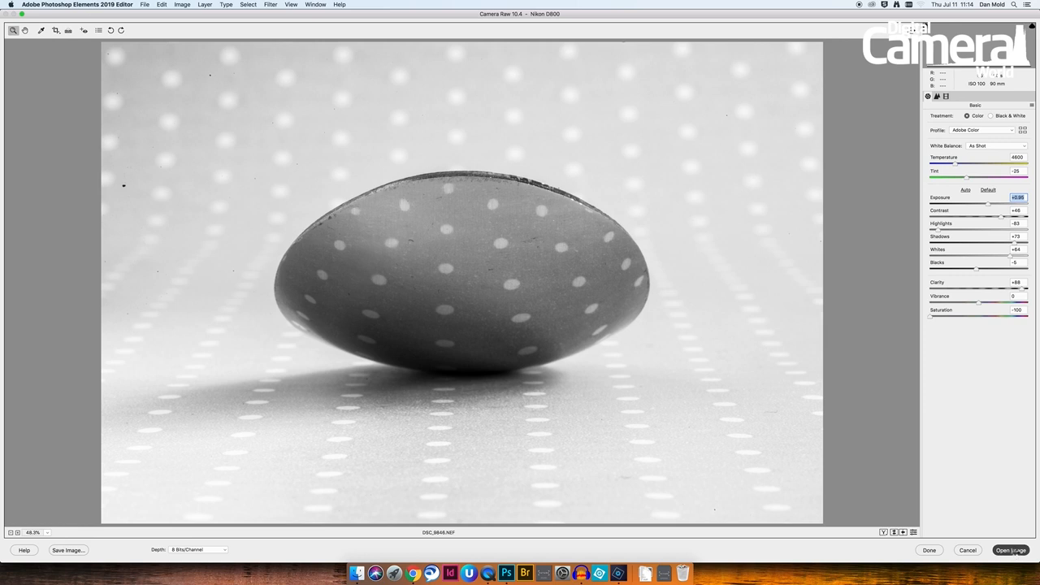
click(1011, 549)
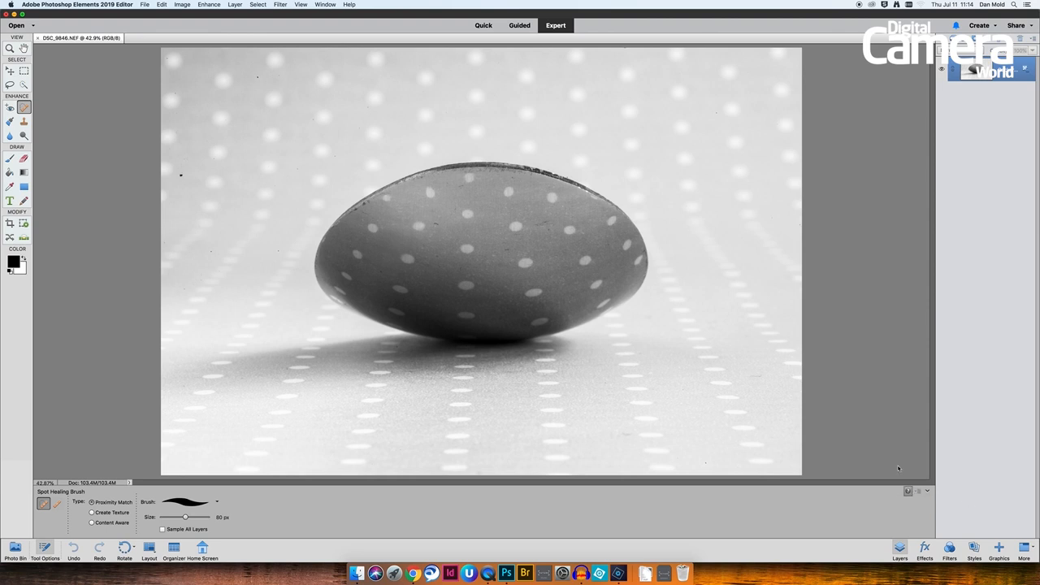
mouse_move(844, 367)
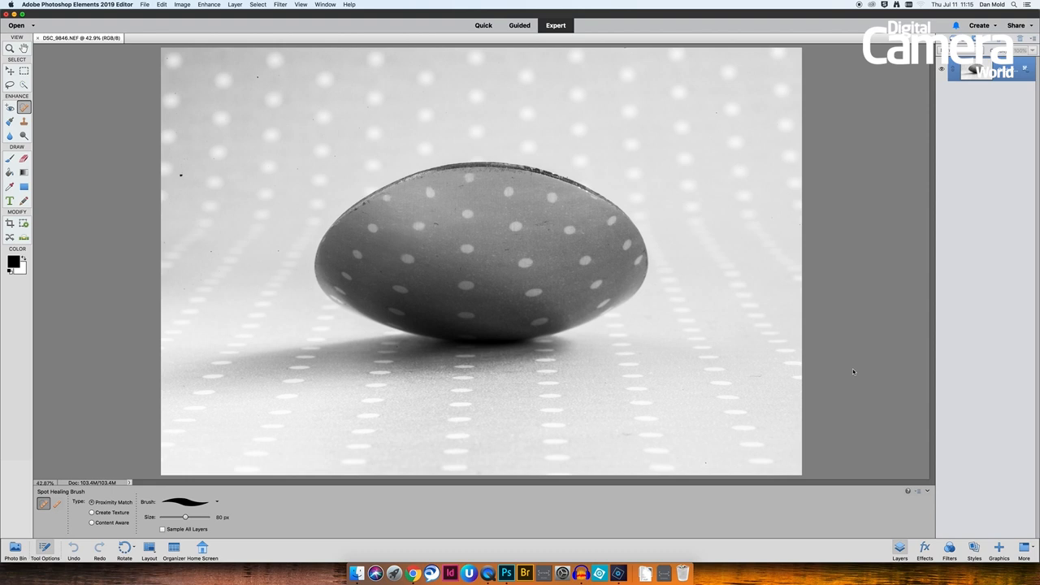
mouse_move(309, 266)
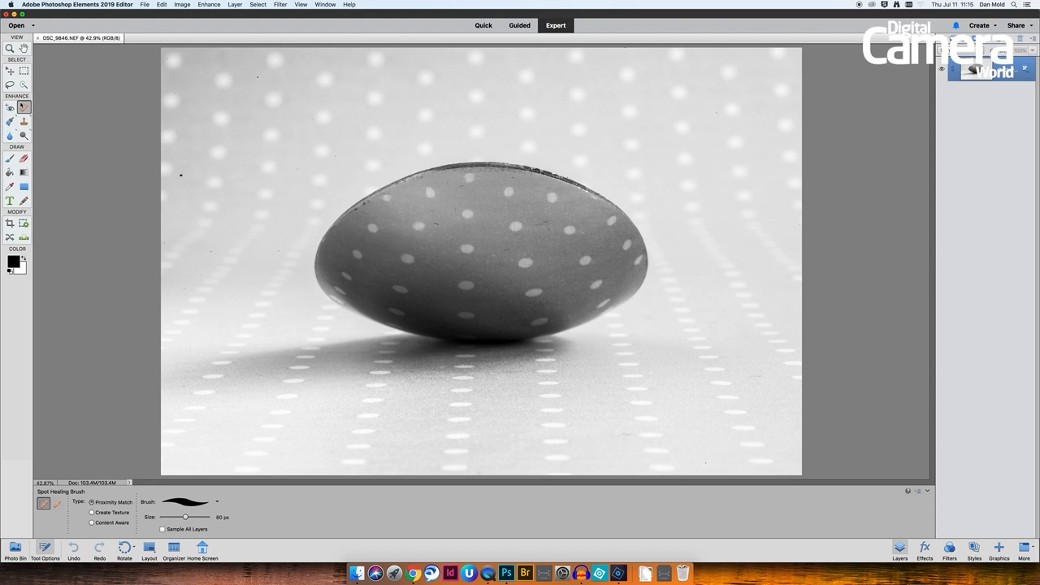
mouse_move(439, 156)
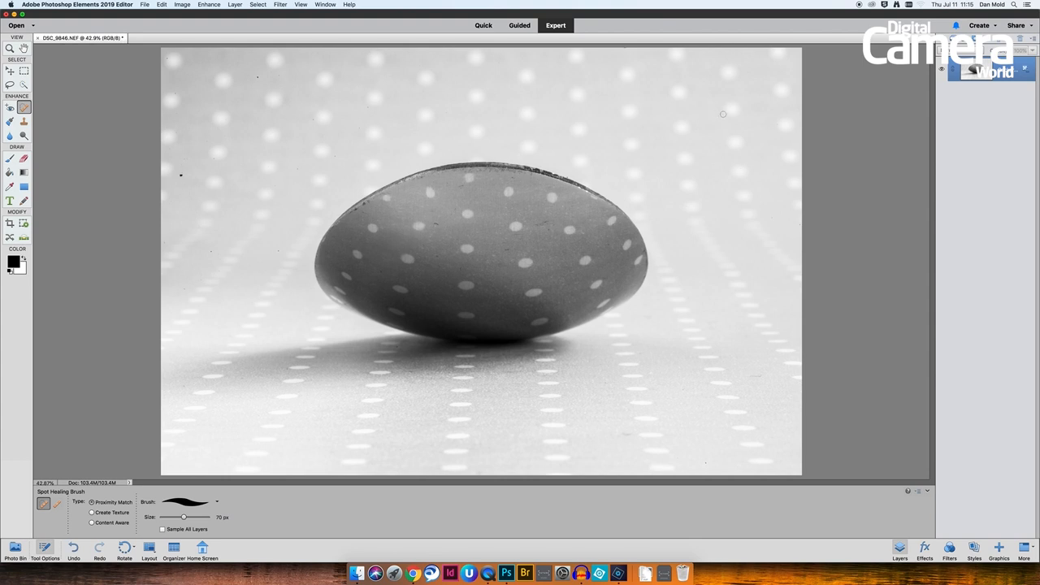
mouse_move(302, 130)
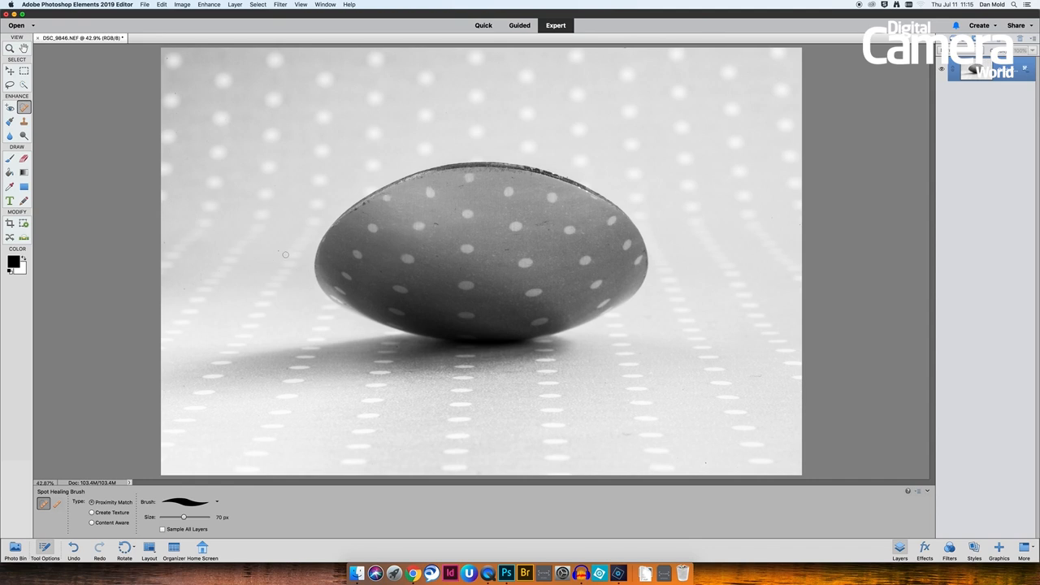
mouse_move(174, 88)
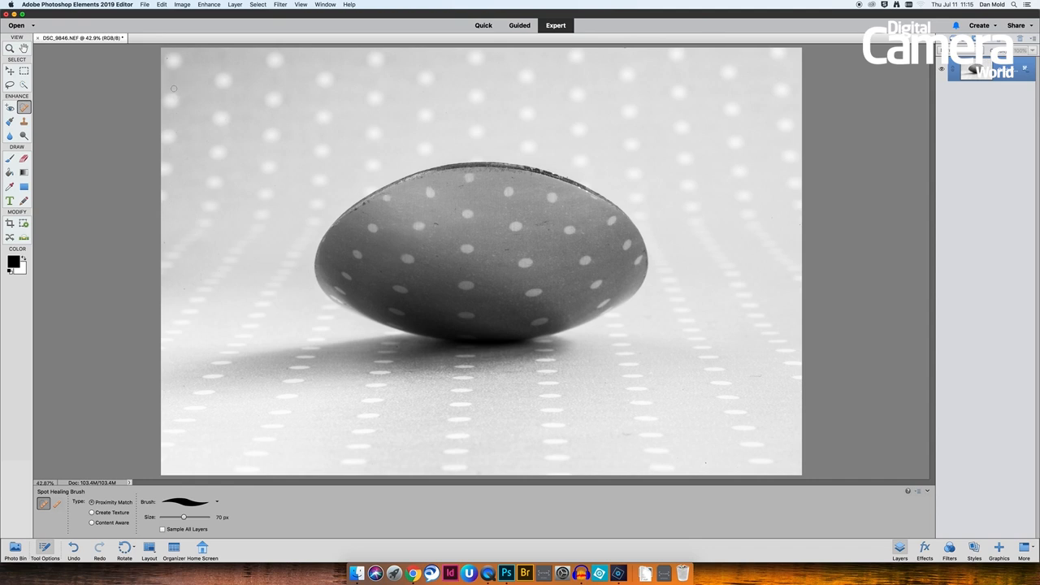
mouse_move(283, 166)
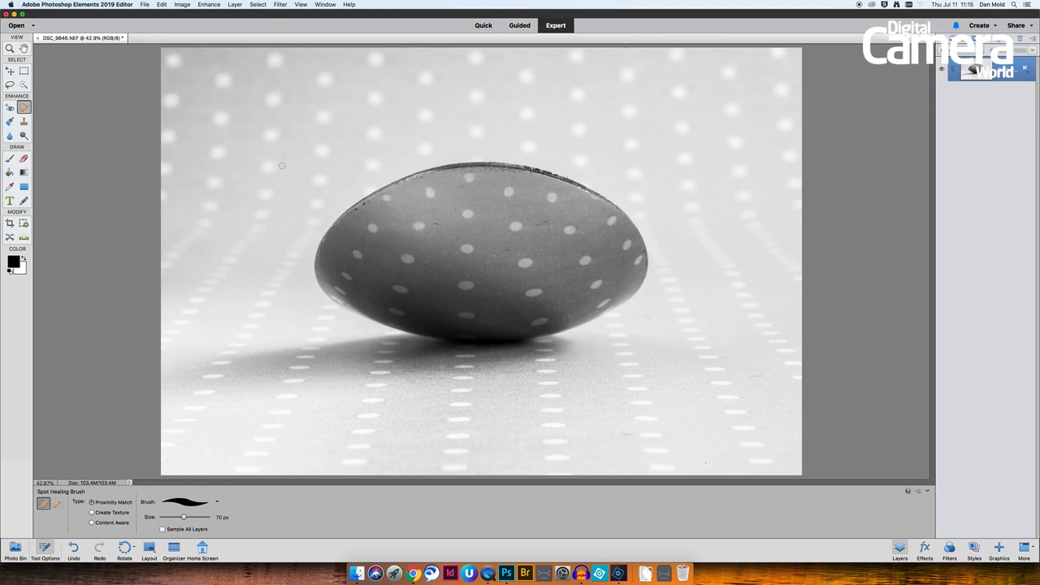
mouse_move(302, 164)
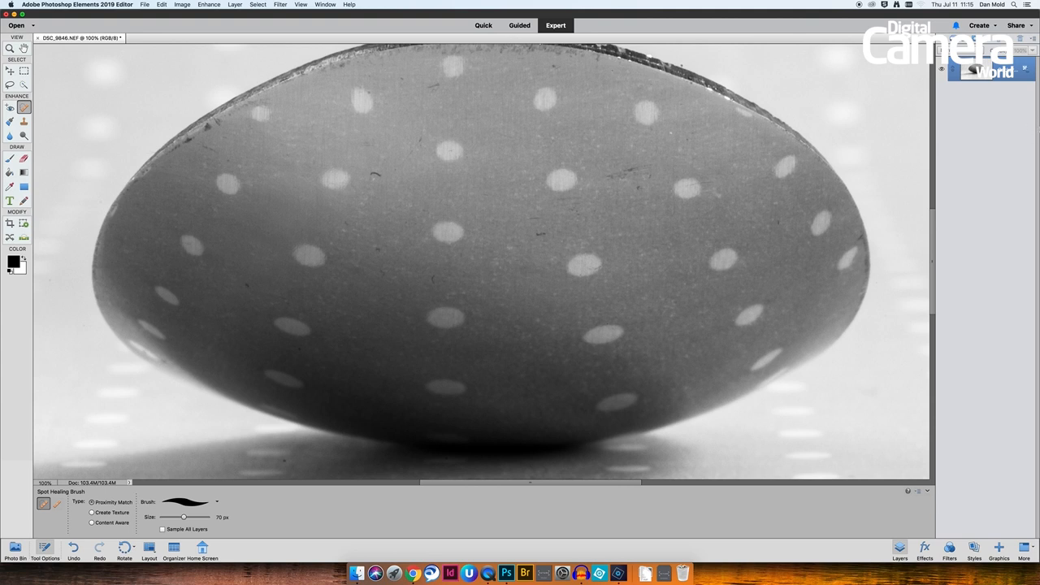
mouse_move(507, 204)
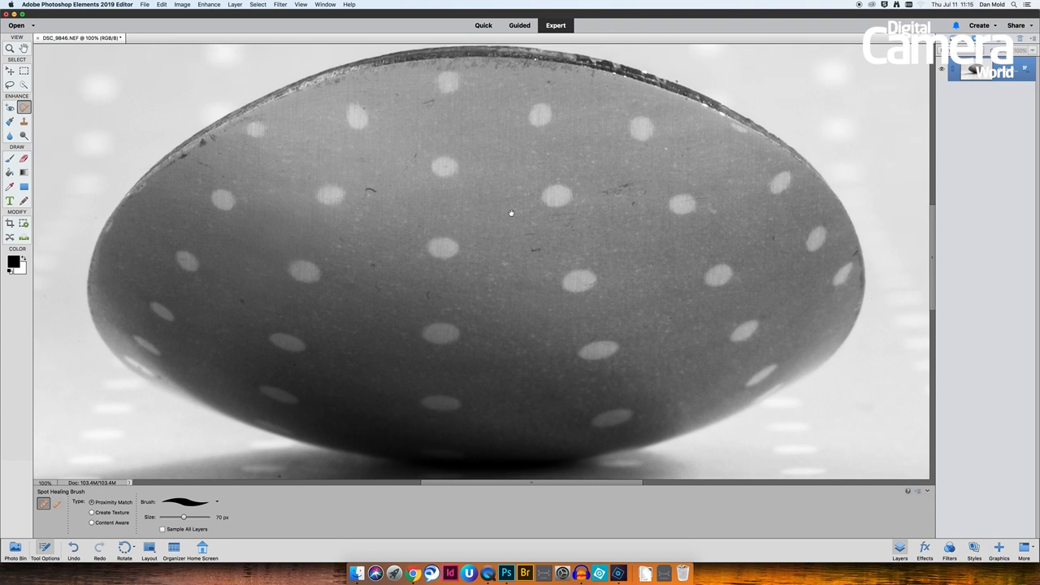
Spot-heal the dust specks on the spoon's upper surface and near its centre.
click(605, 192)
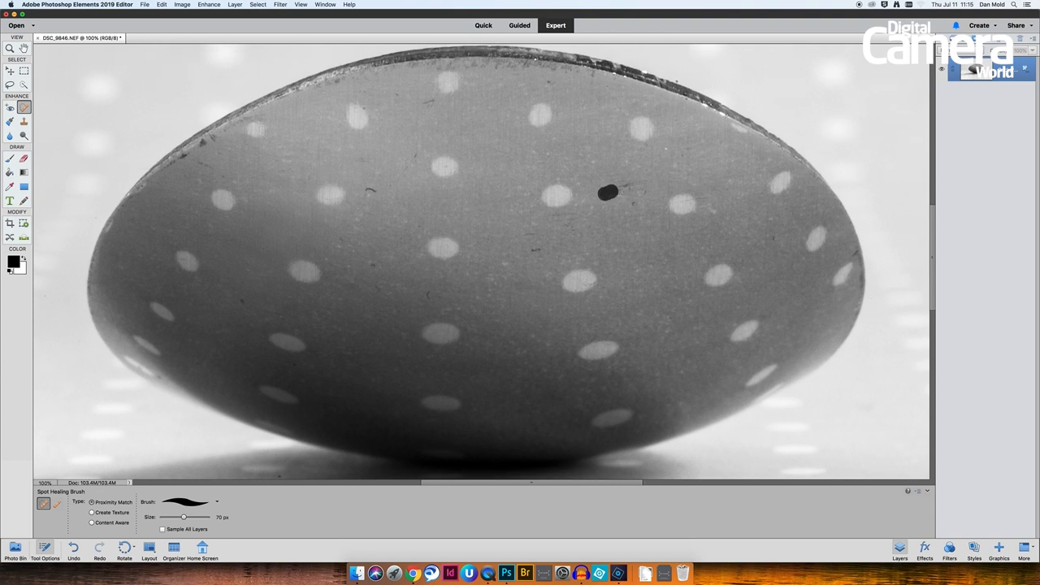
click(603, 191)
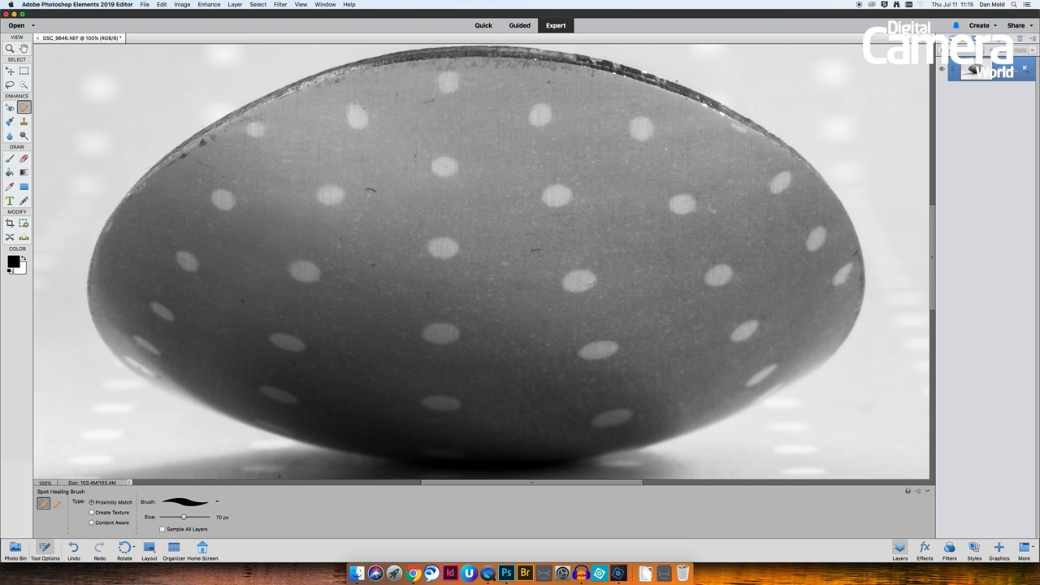
click(530, 233)
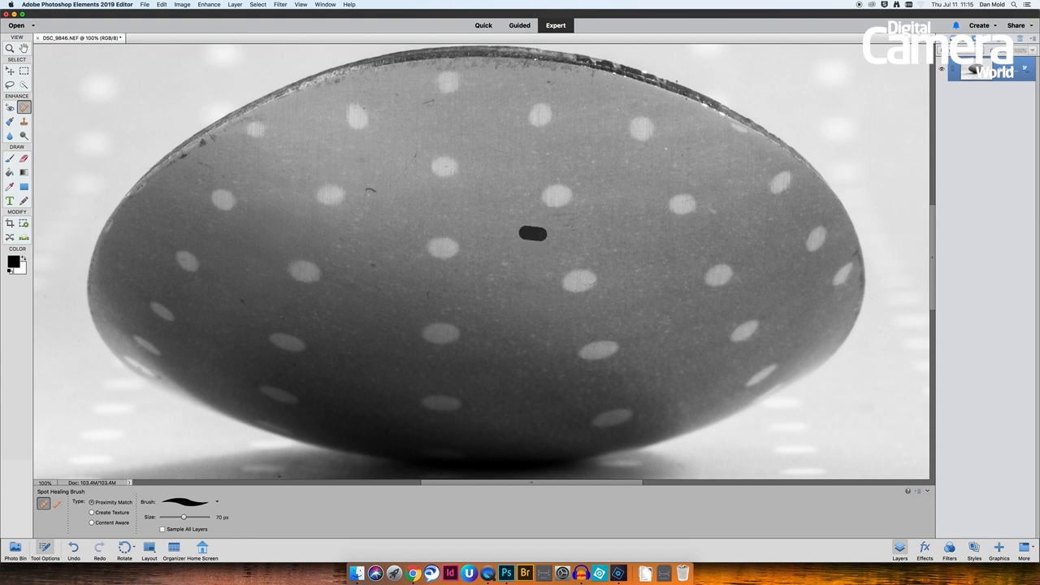
click(530, 234)
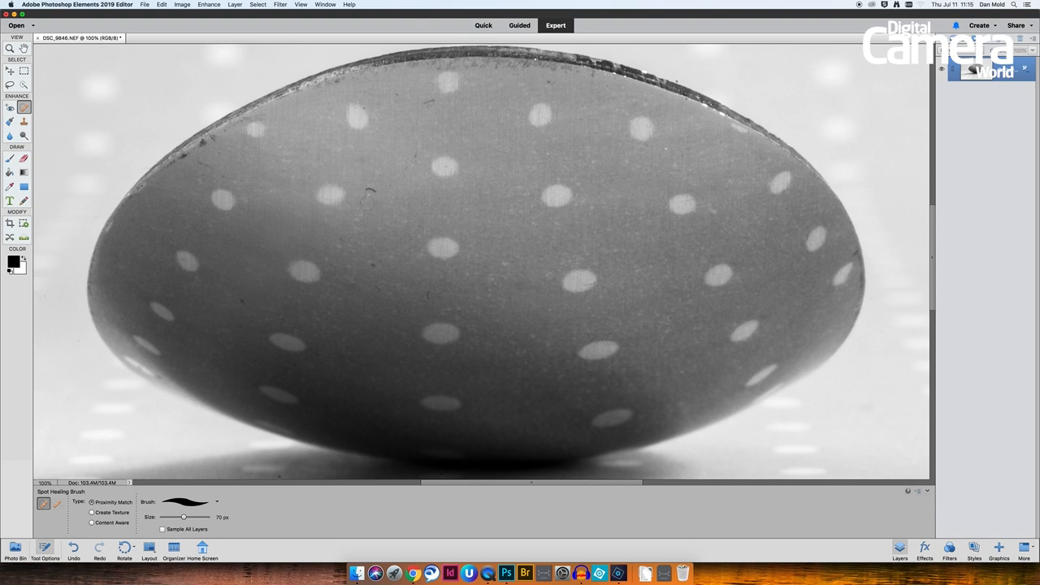
mouse_move(414, 154)
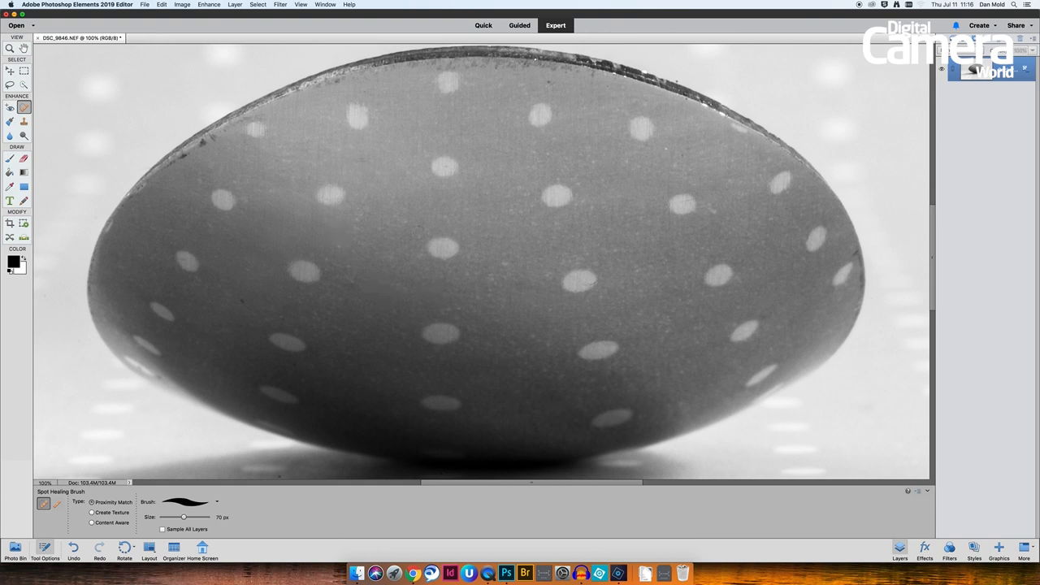
mouse_move(258, 296)
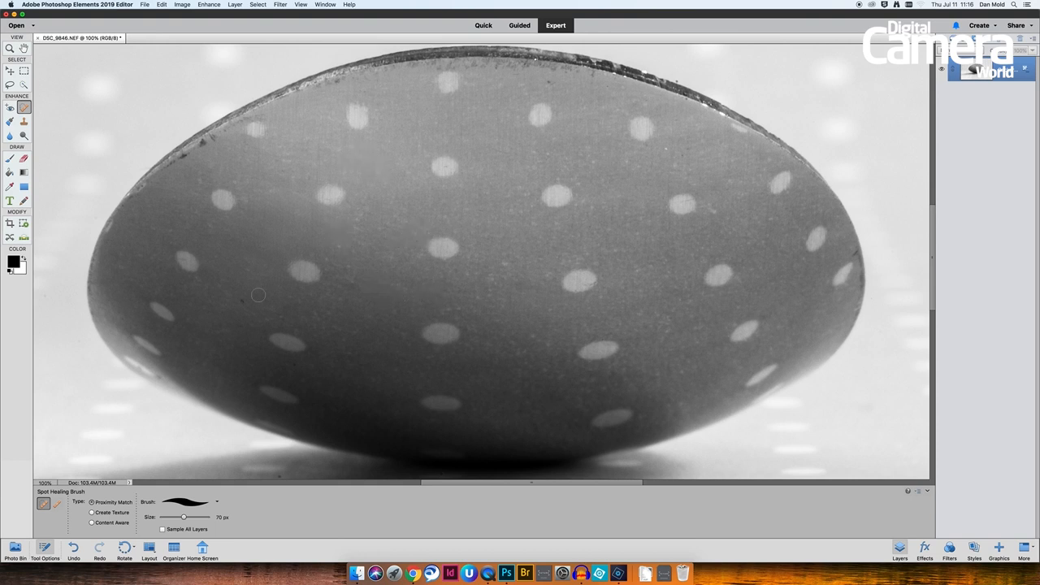
mouse_move(573, 101)
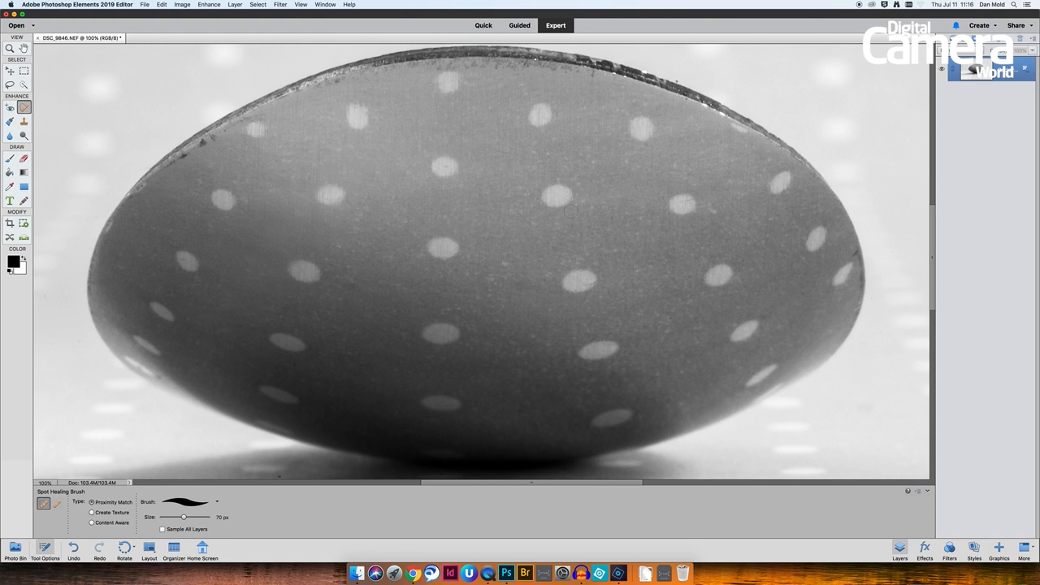
mouse_move(572, 215)
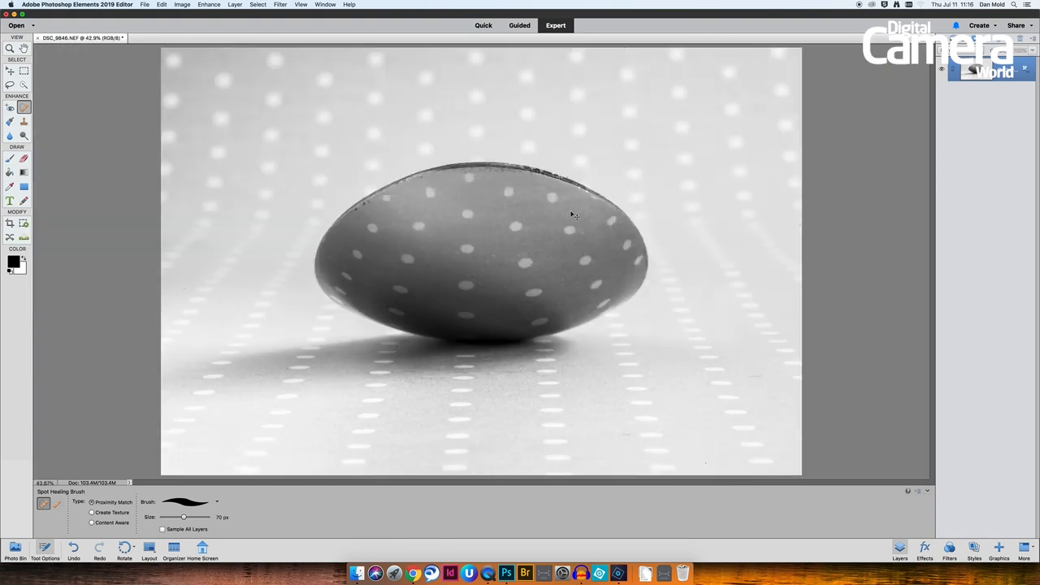
mouse_move(717, 195)
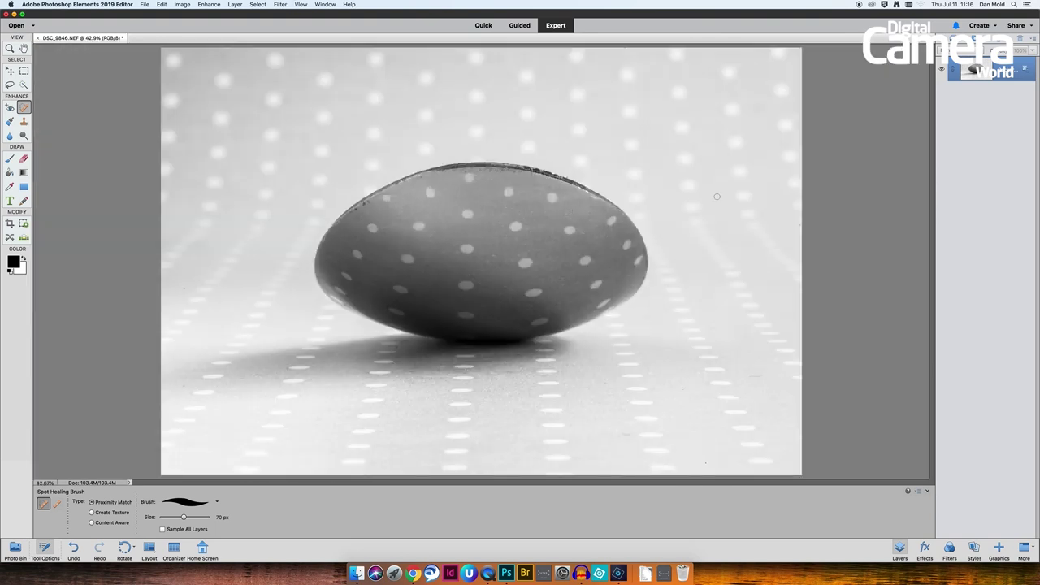